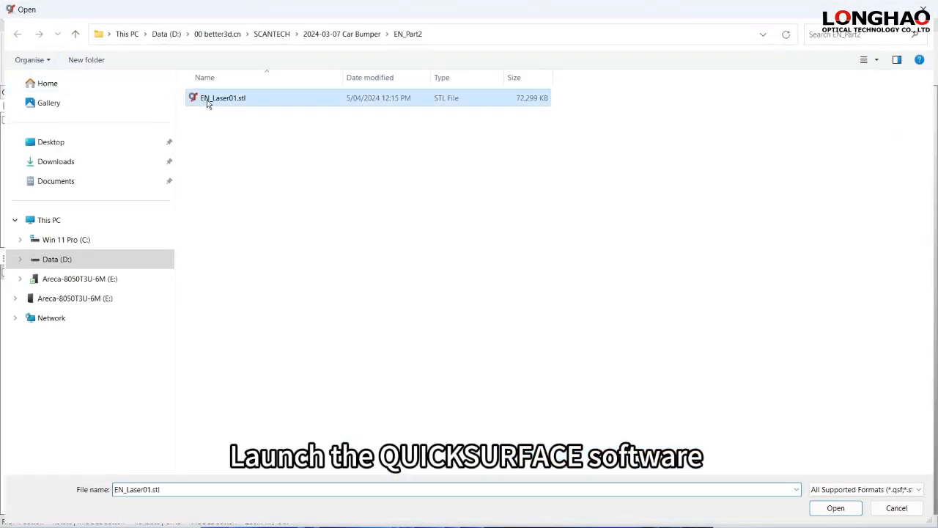
Import EN_Laser01.stl and start the Prepare Scan Wizard to cut triangles by 50%.
{"action": "left_click", "coordinate": [835, 508]}
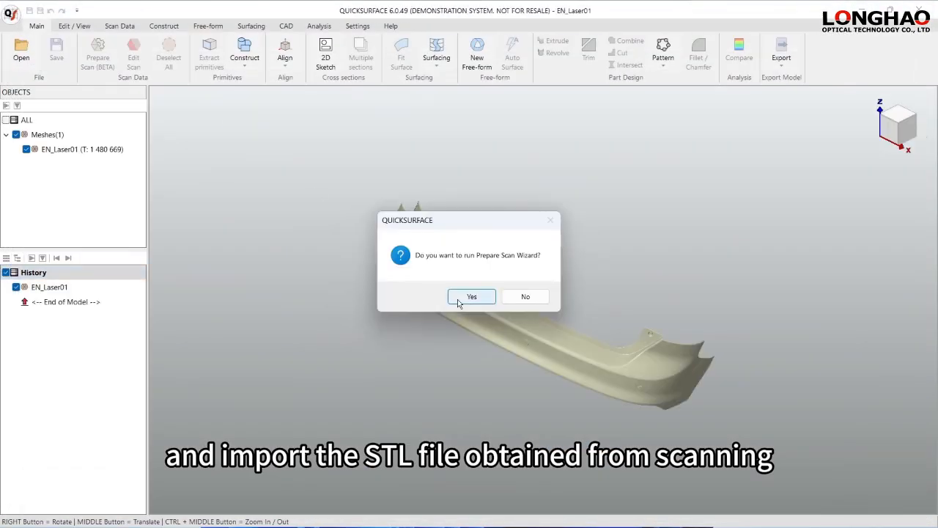
{"action": "left_click", "coordinate": [472, 297]}
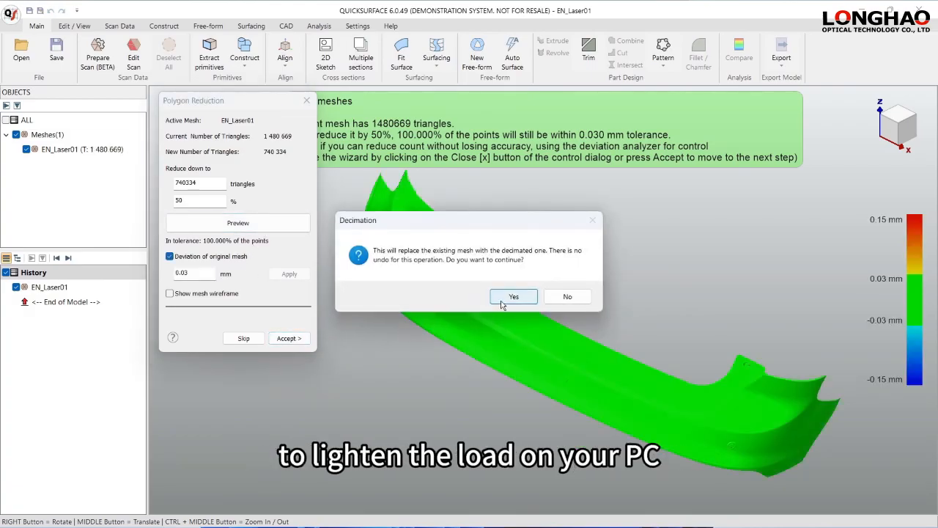
Accept the decimated mesh, remove small sub-meshes and fill all small holes.
{"action": "left_click", "coordinate": [513, 296]}
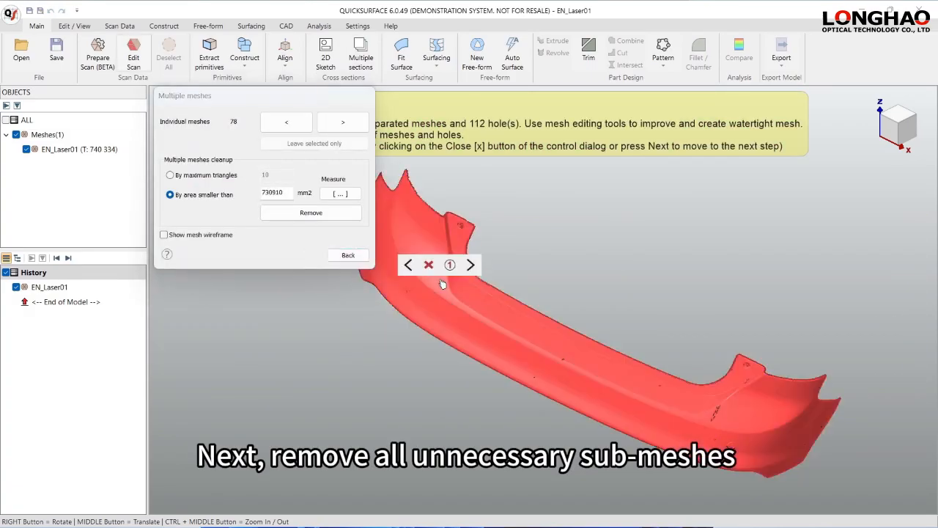
{"action": "left_click", "coordinate": [310, 212]}
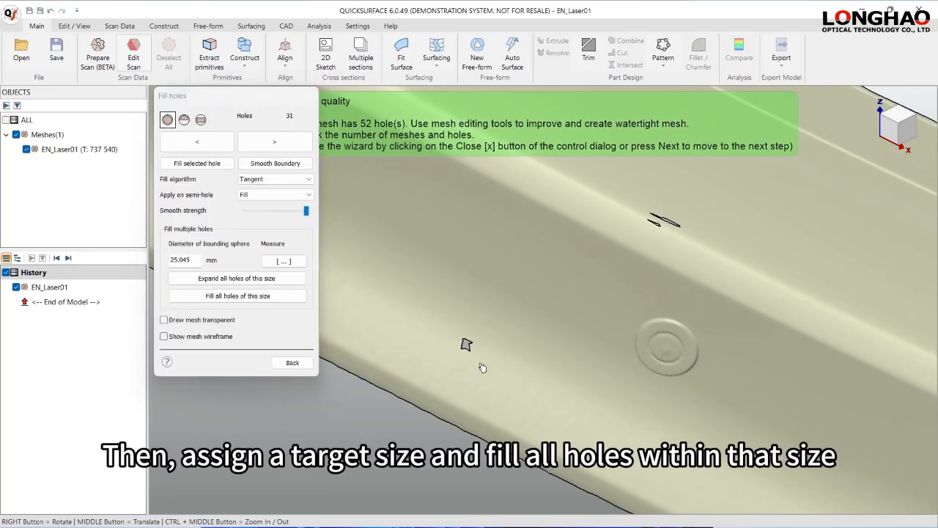
{"action": "left_click", "coordinate": [292, 362]}
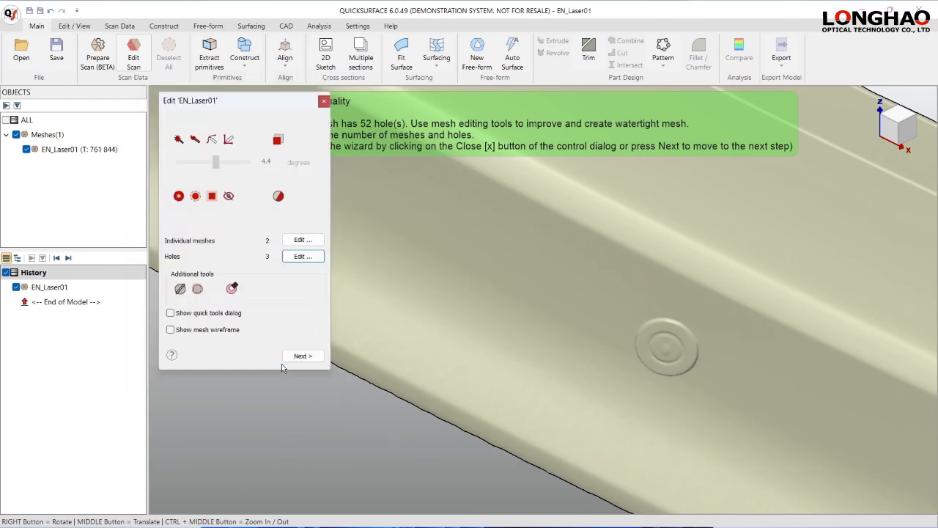
{"action": "left_click", "coordinate": [232, 288]}
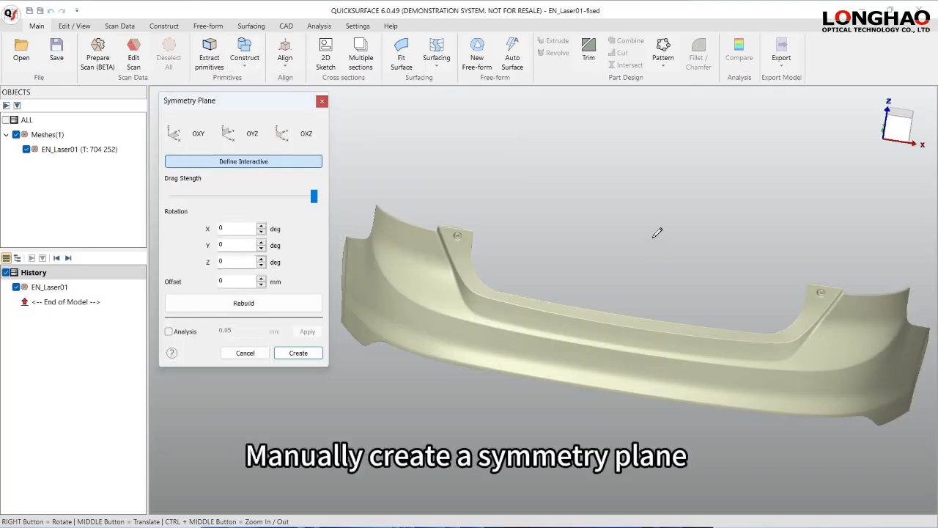
Define and rebuild the symmetry plane, then align the mesh to OYZ and fine-tune.
{"action": "left_click", "coordinate": [243, 162]}
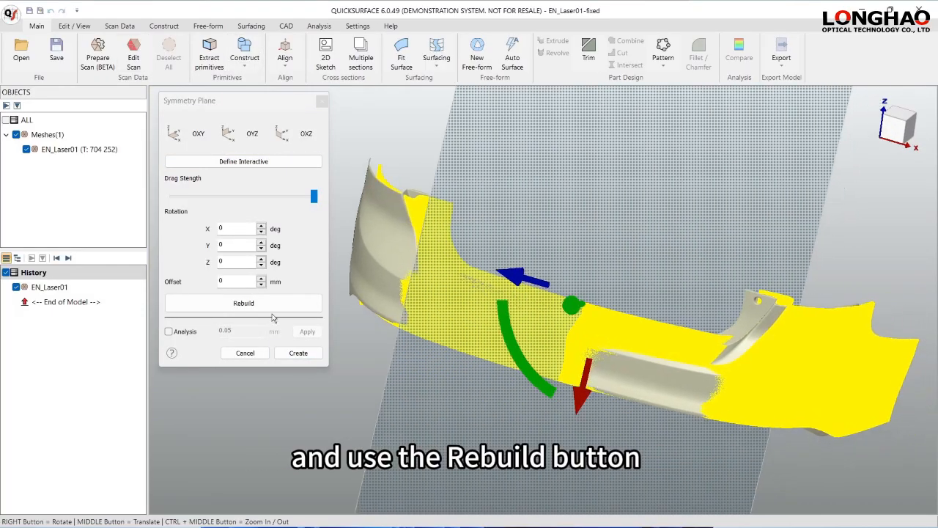
{"action": "left_click", "coordinate": [243, 303]}
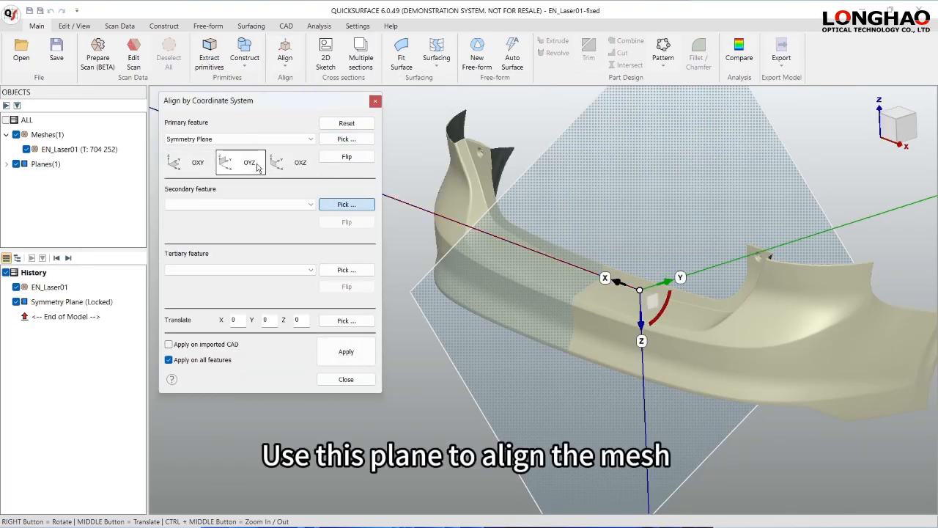
{"action": "left_click", "coordinate": [346, 156]}
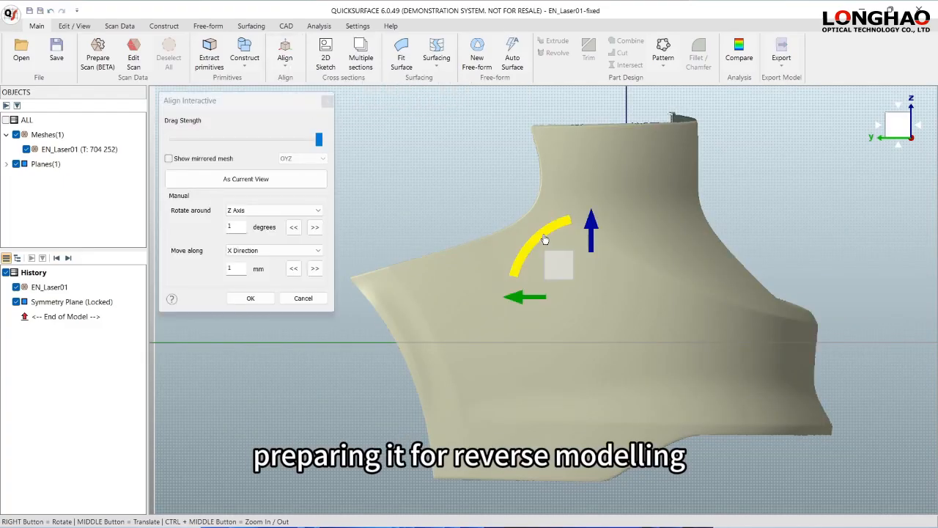
{"action": "left_click", "coordinate": [250, 297]}
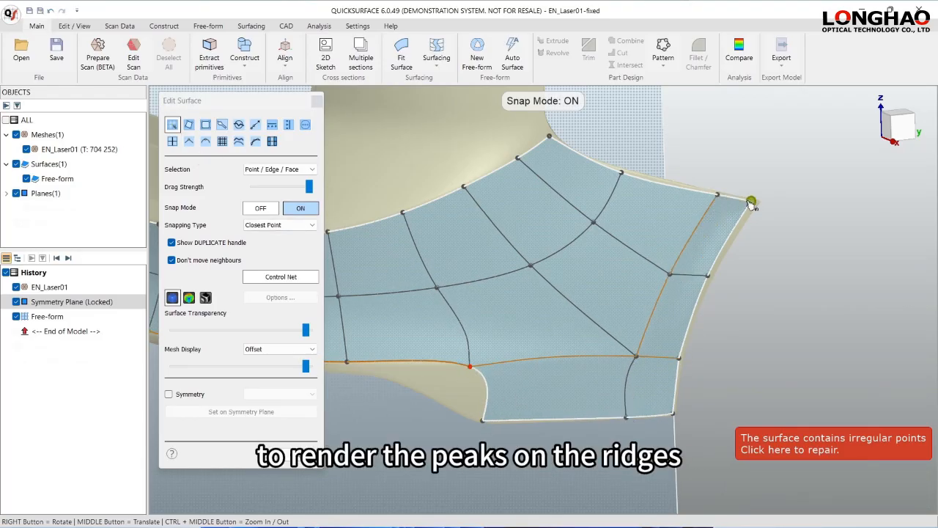
Snap free-form control points to the ridges and straighten the lower boundary edge loop.
{"action": "left_click", "coordinate": [260, 207]}
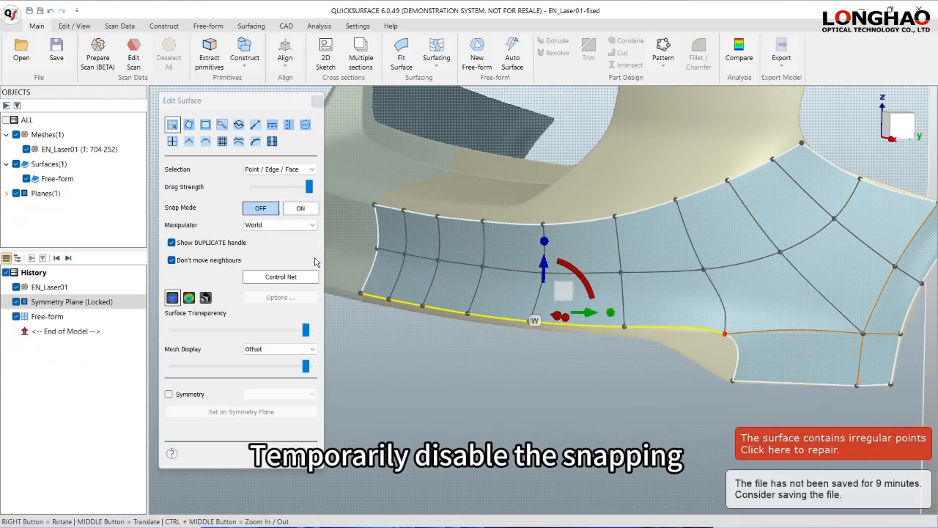
{"action": "left_click", "coordinate": [300, 209]}
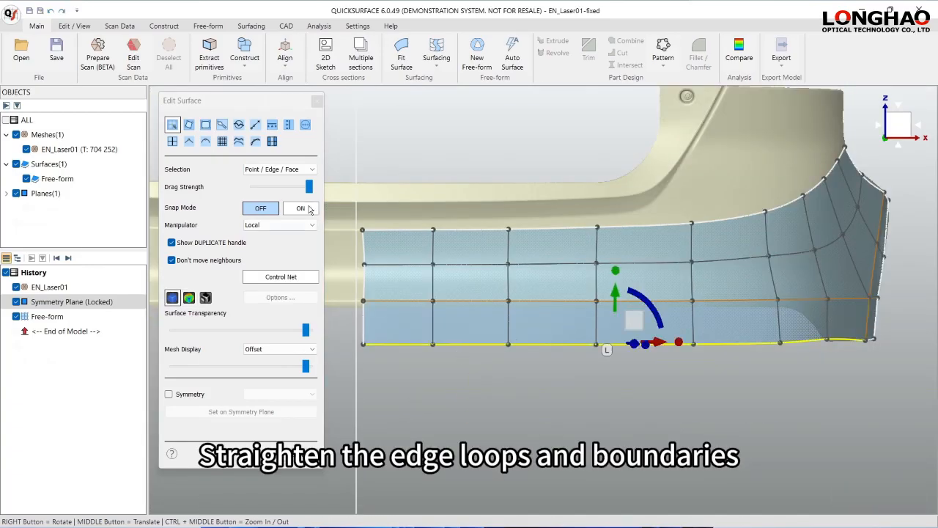
{"action": "left_click", "coordinate": [272, 124]}
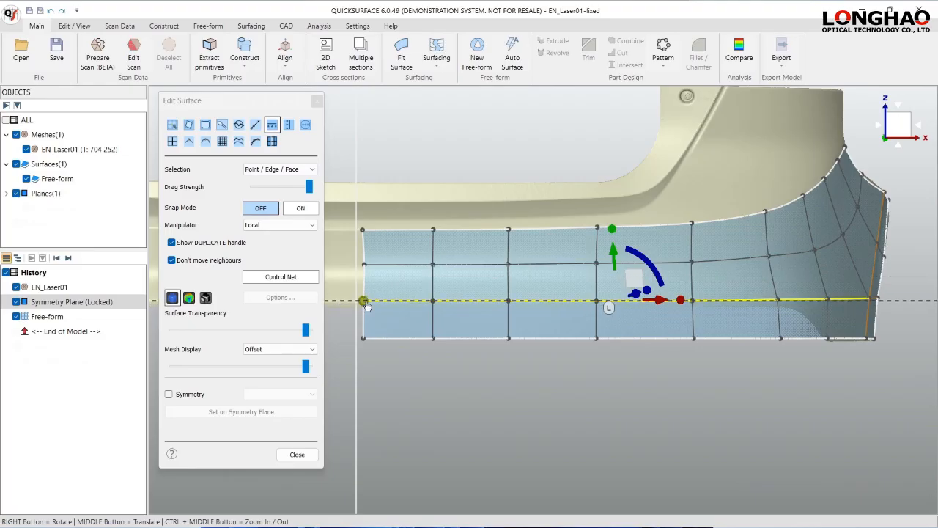
{"action": "left_click", "coordinate": [300, 207]}
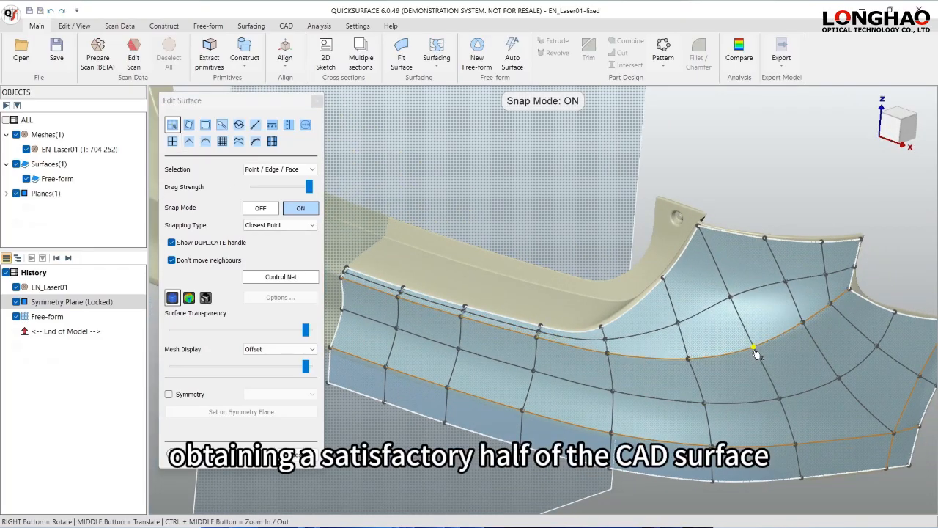
{"action": "left_click", "coordinate": [169, 394]}
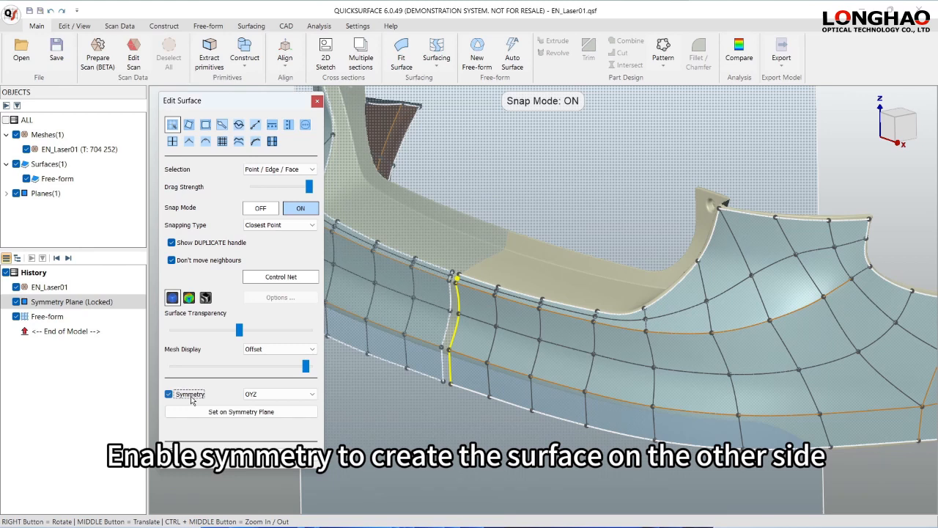
Mirror the free-form across OYZ, show mesh deviation, and stretch the narrow upper-ridge patch.
{"action": "left_click", "coordinate": [241, 411]}
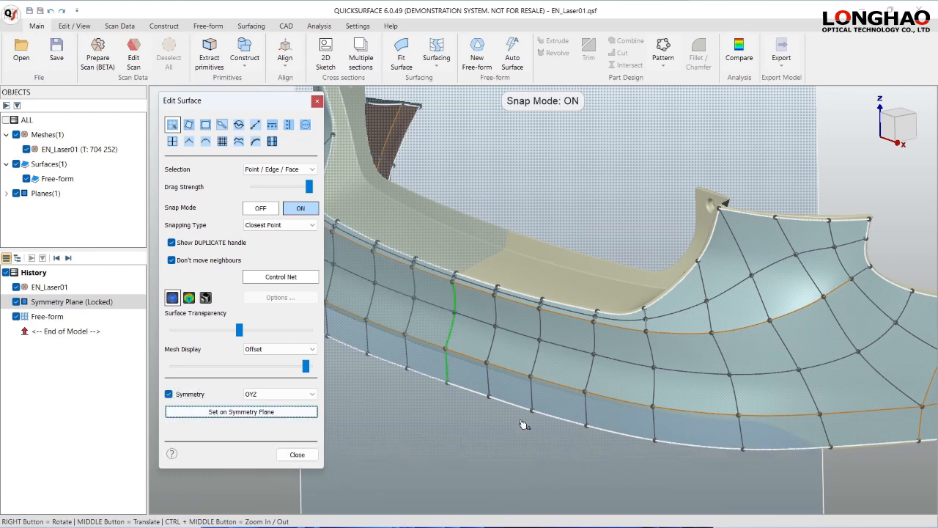
{"action": "left_click", "coordinate": [222, 141]}
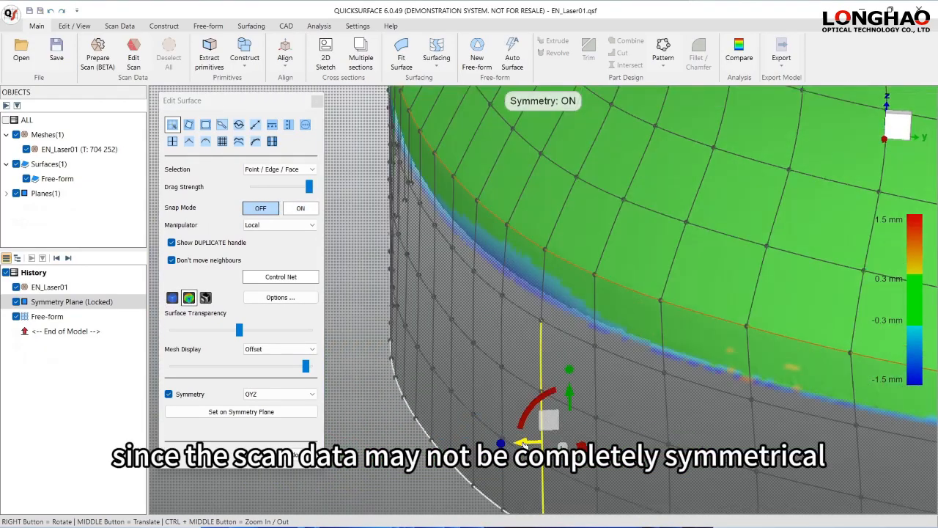
{"action": "left_click", "coordinate": [169, 394]}
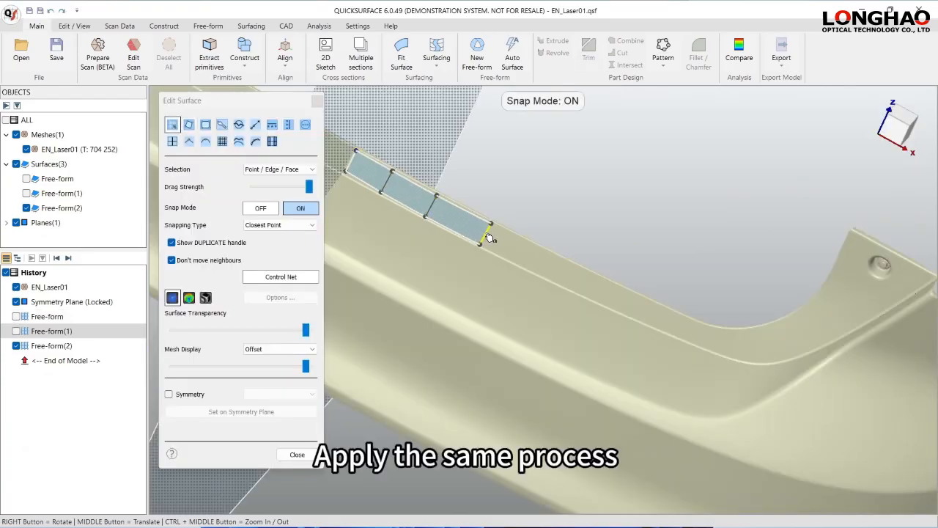
{"action": "left_click_drag", "start_coordinate": [488, 238], "coordinate": [833, 345]}
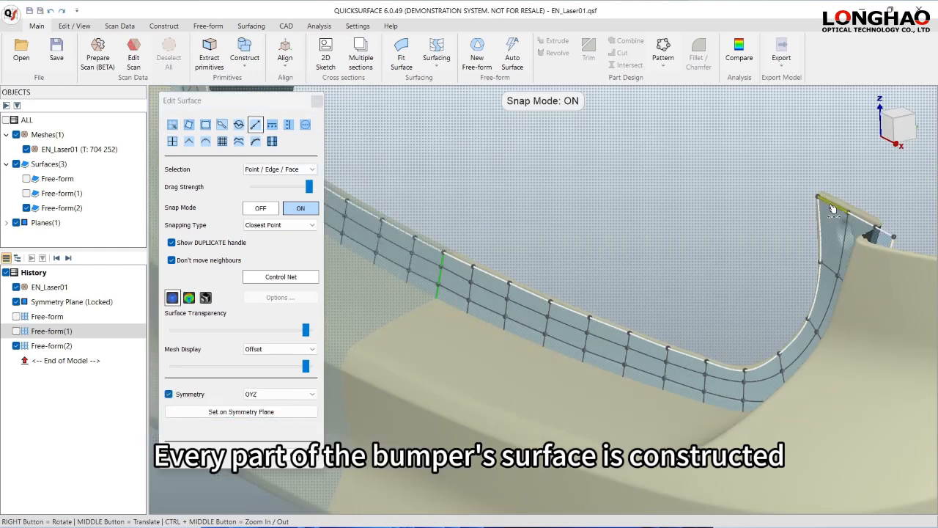
{"action": "left_click", "coordinate": [437, 52]}
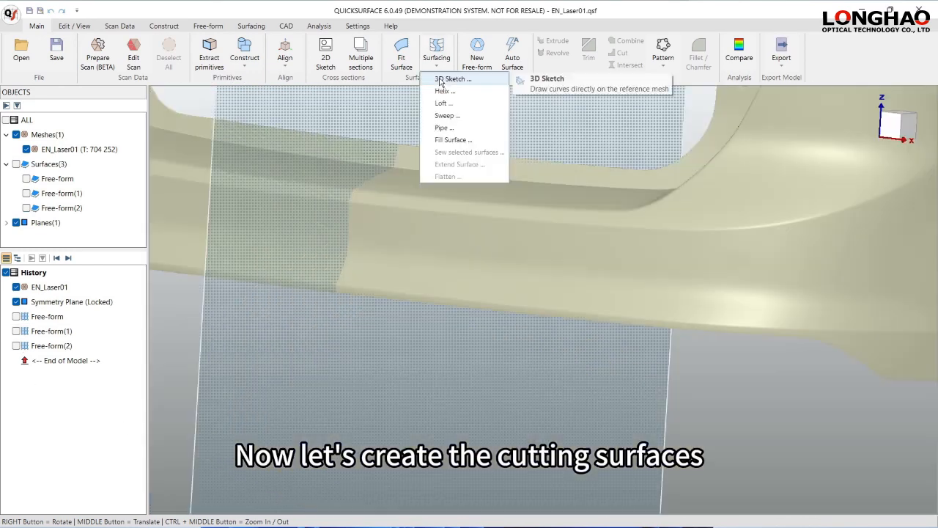
Extrude a two-sided 3D sketch, then fill a closed sketch and extend all four sides.
{"action": "left_click", "coordinate": [450, 78]}
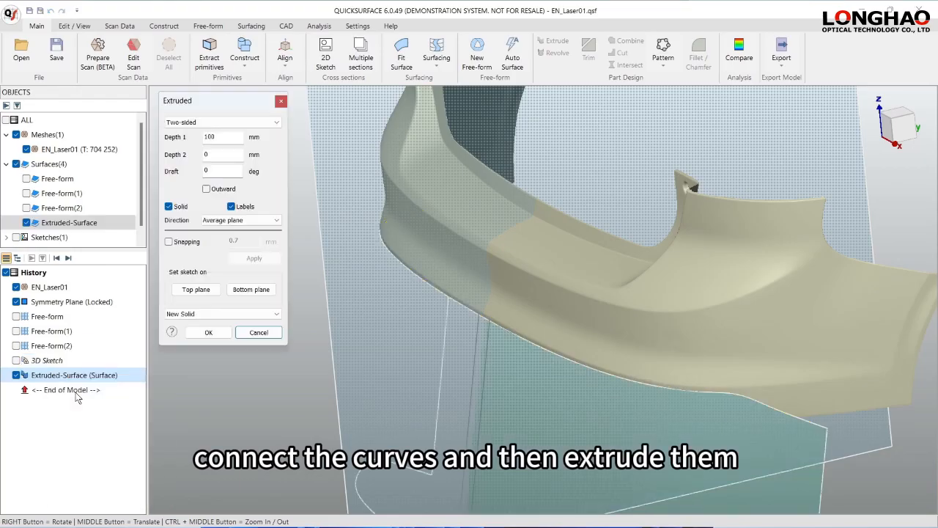
{"action": "left_click", "coordinate": [208, 332]}
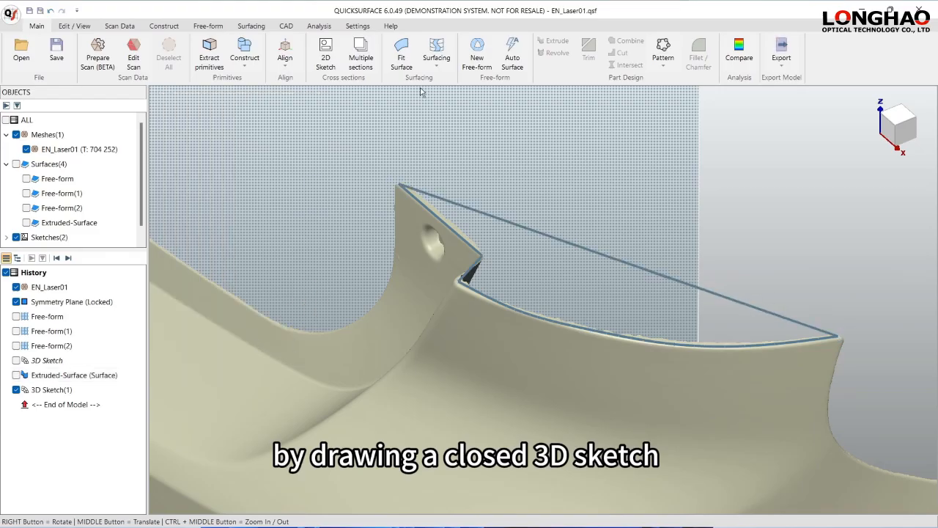
{"action": "left_click", "coordinate": [401, 55]}
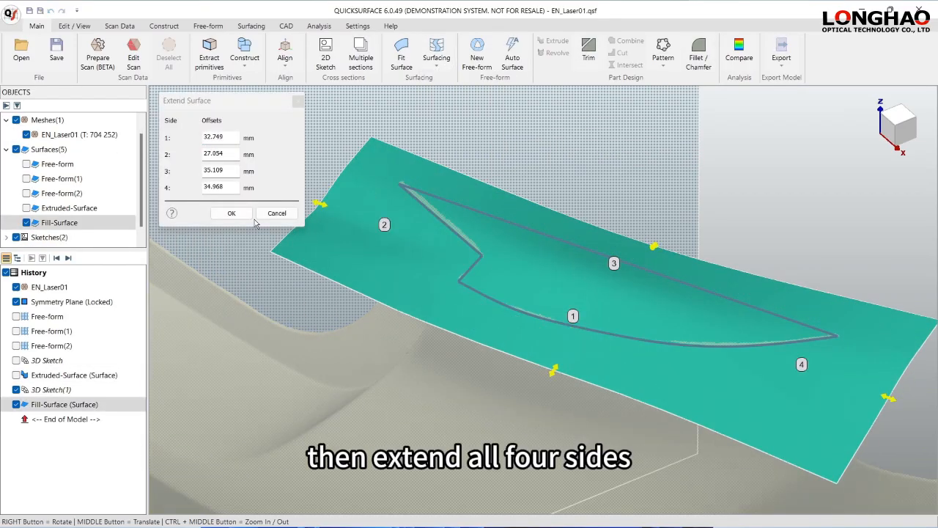
{"action": "left_click", "coordinate": [231, 212]}
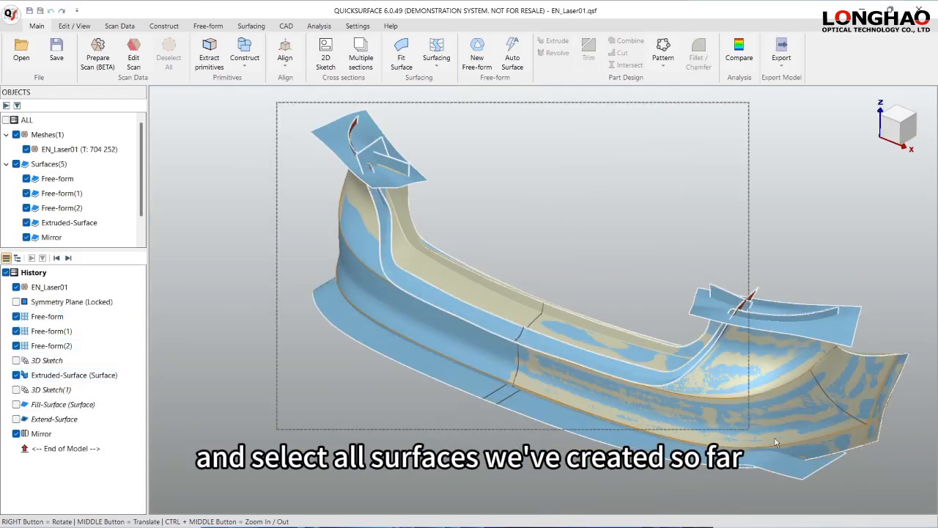
Apply automatic trimming to the surfaces and compare the result against the scan mesh.
{"action": "left_click", "coordinate": [588, 52]}
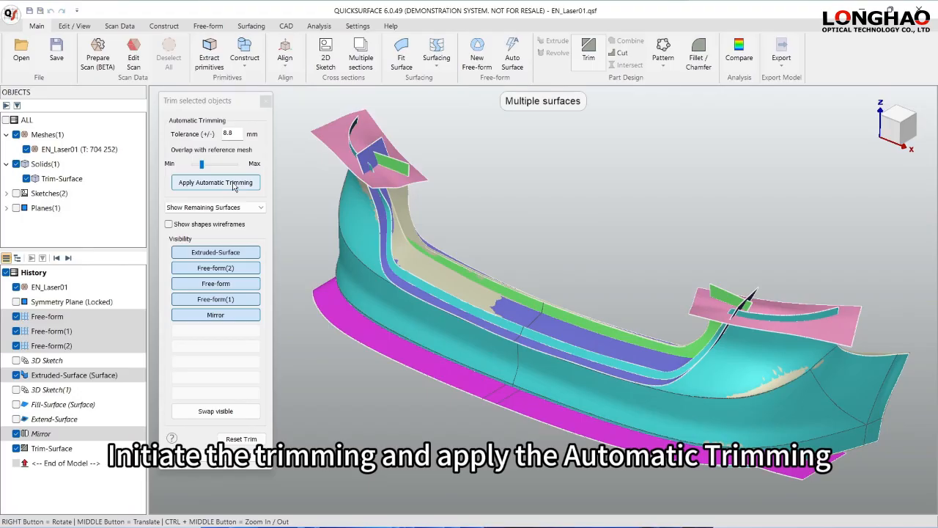
{"action": "left_click", "coordinate": [215, 182]}
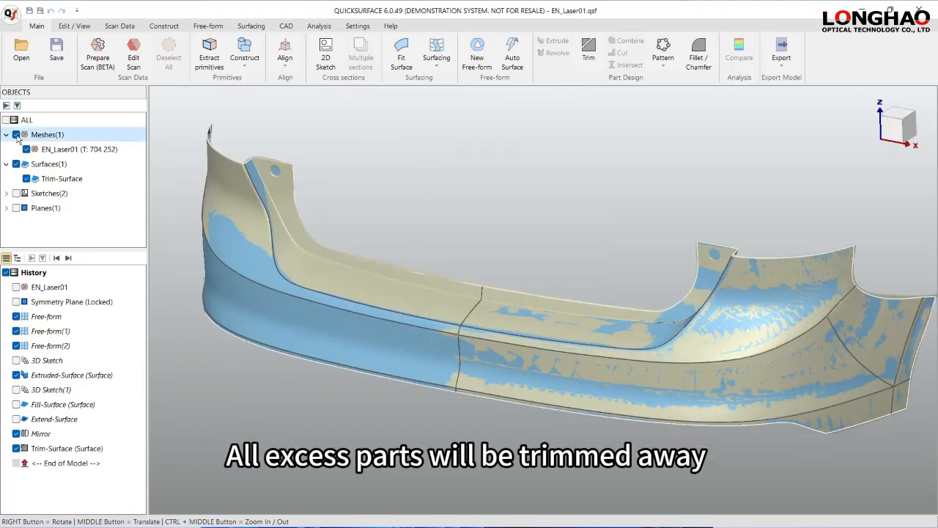
{"action": "left_click", "coordinate": [739, 53]}
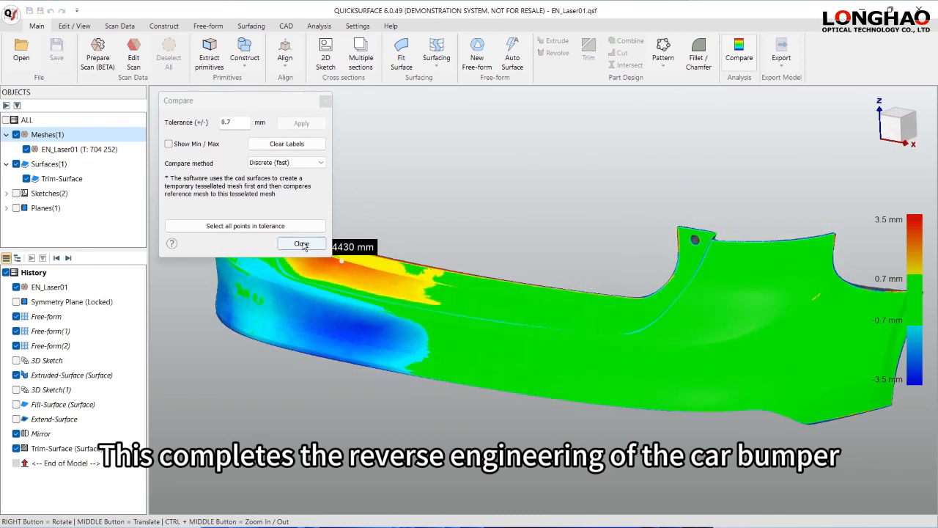
{"action": "left_click", "coordinate": [301, 243]}
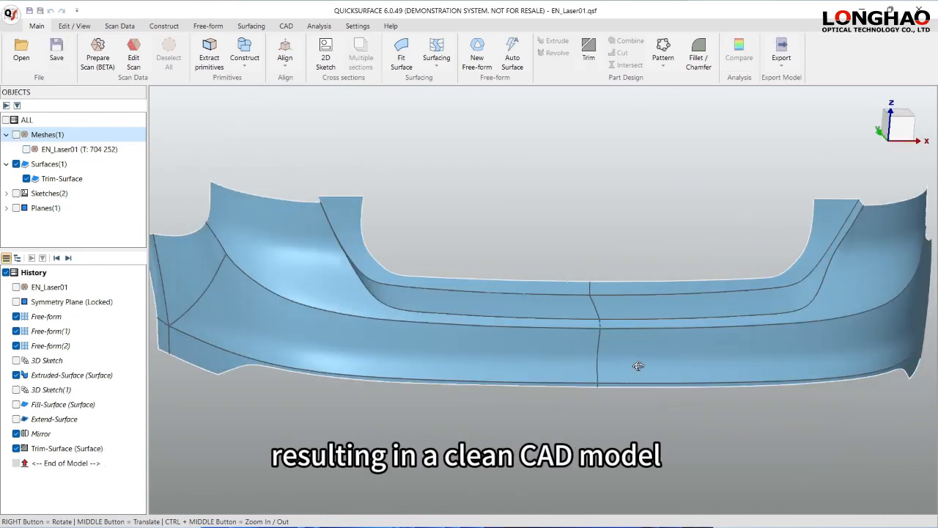